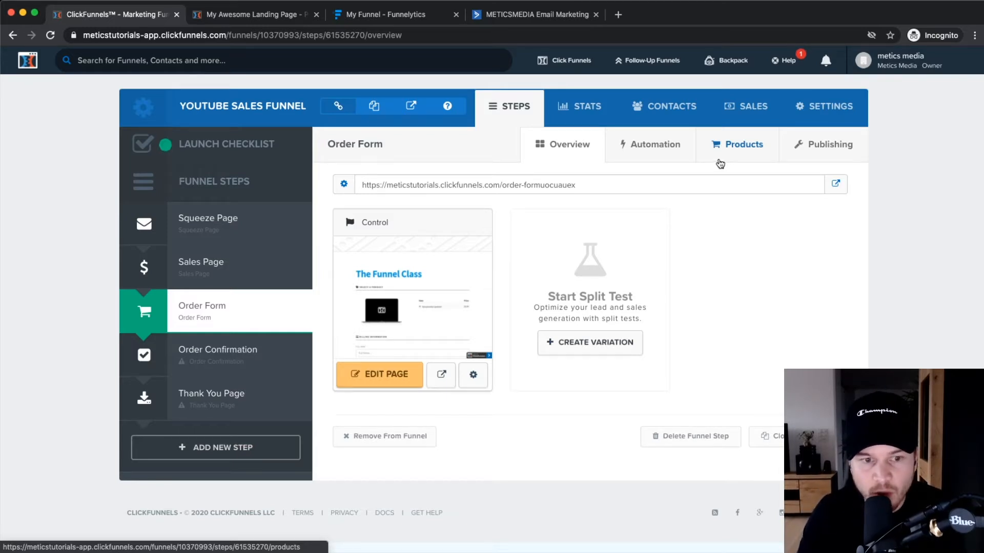
Open Account Settings from the profile menu and go to the Payment Gateways section
{"action": "left_click", "coordinate": [914, 60]}
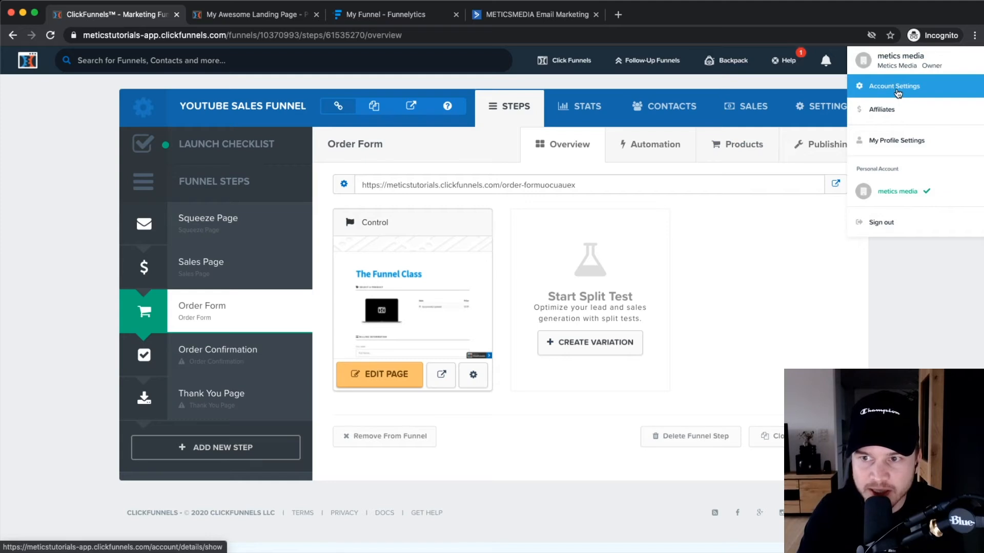
{"action": "left_click", "coordinate": [891, 86]}
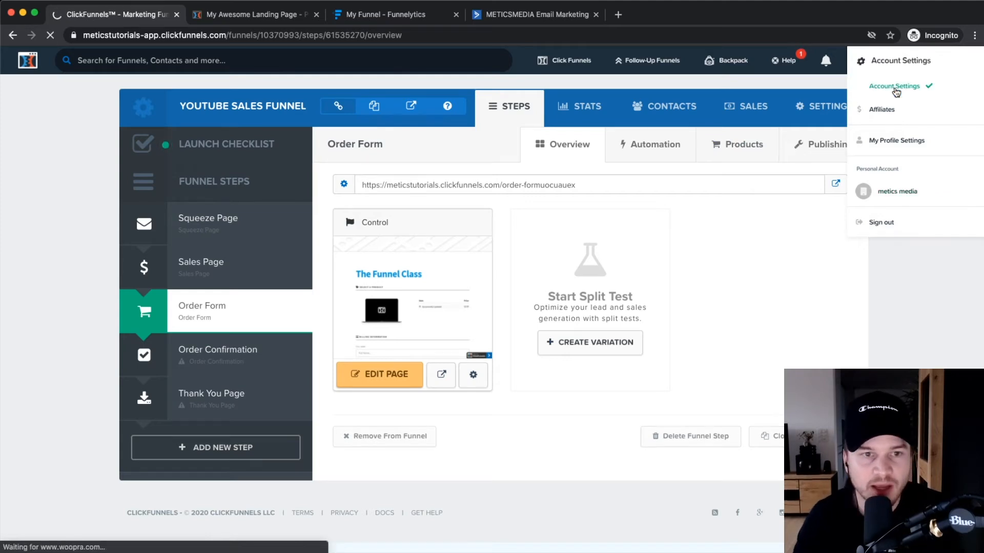
{"action": "left_click", "coordinate": [894, 86]}
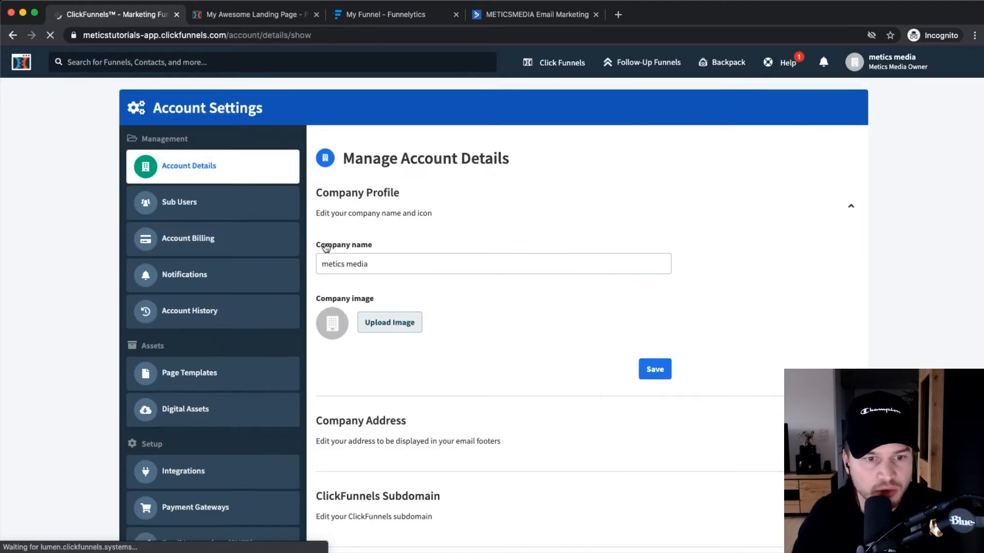
{"action": "scroll", "scroll_direction": "down", "scroll_amount": 3}
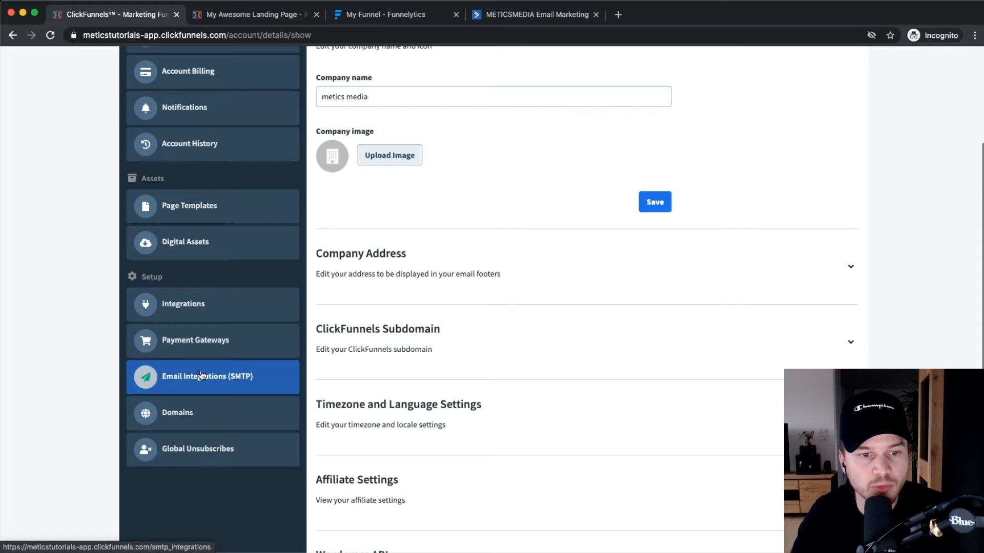
{"action": "left_click", "coordinate": [195, 339]}
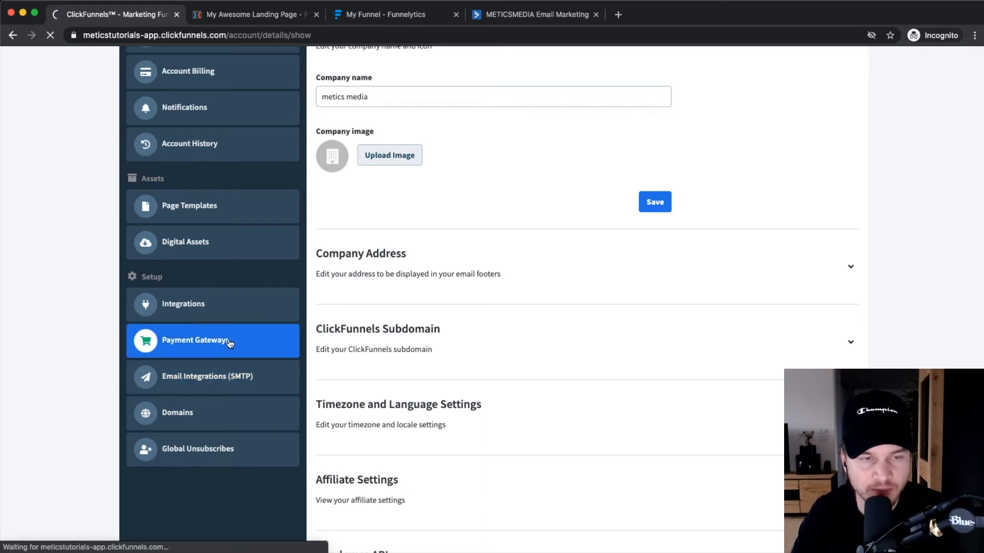
Start adding a new payment gateway and browse the options, including Stripe and PayPal
{"action": "left_click", "coordinate": [195, 339]}
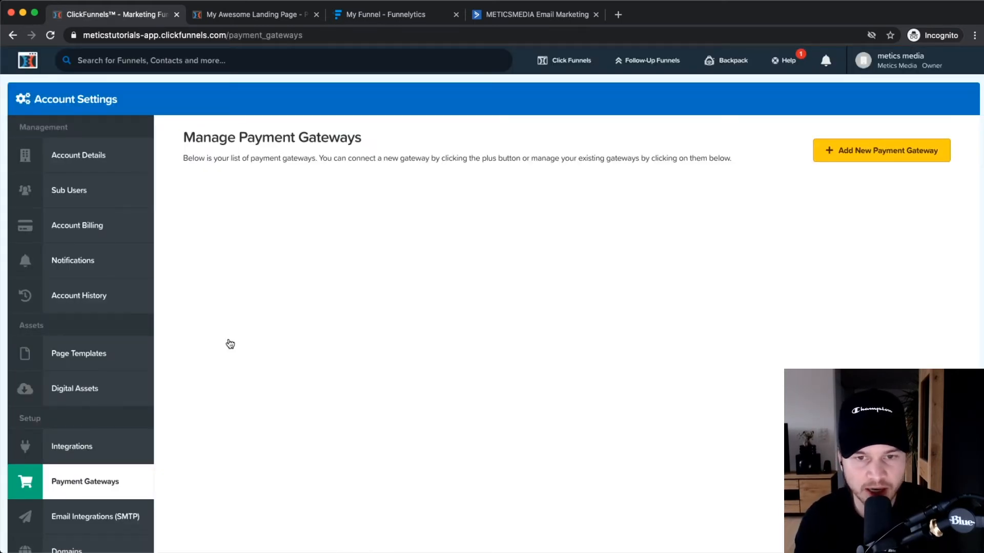
{"action": "mouse_move", "coordinate": [880, 150]}
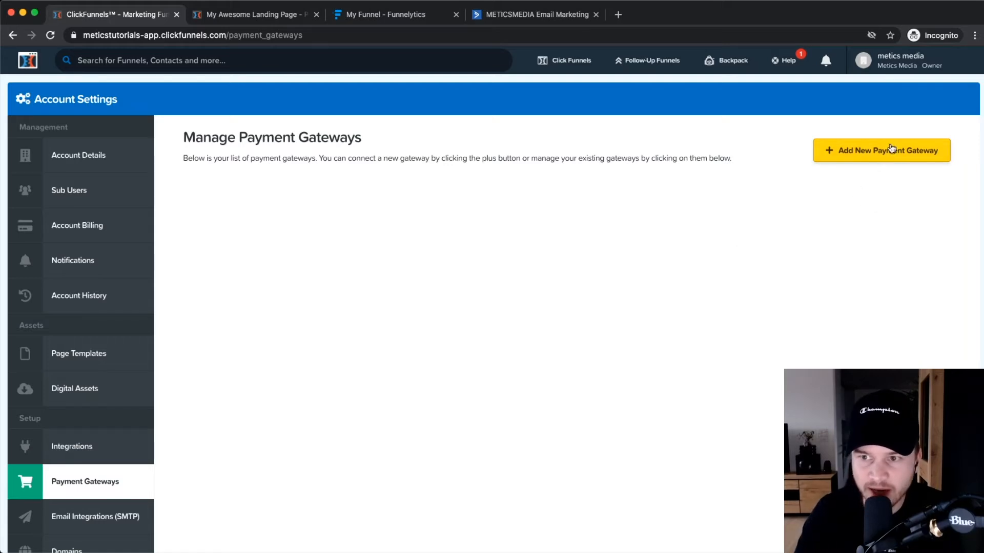
{"action": "left_click", "coordinate": [881, 150]}
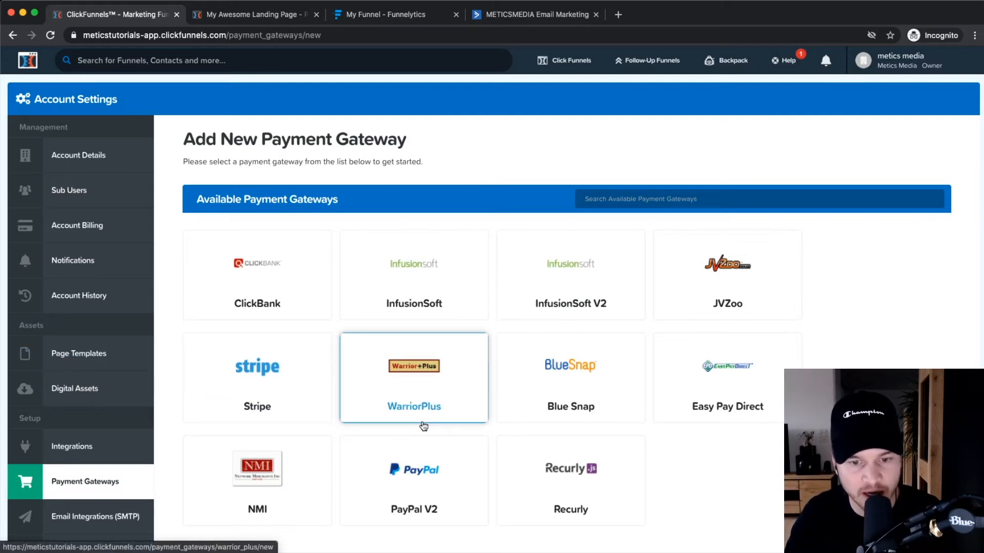
{"action": "scroll", "scroll_direction": "down", "scroll_amount": 3}
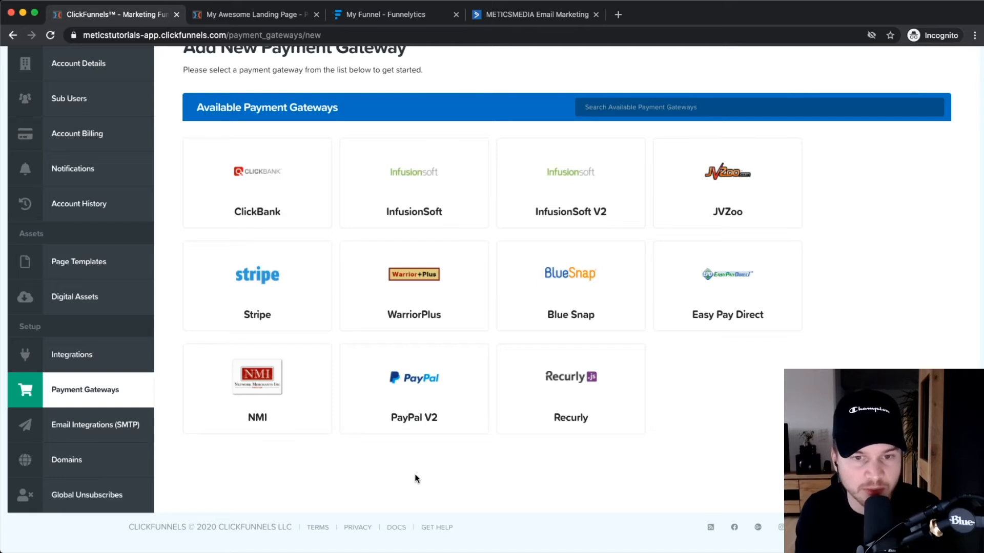
{"action": "mouse_move", "coordinate": [426, 487]}
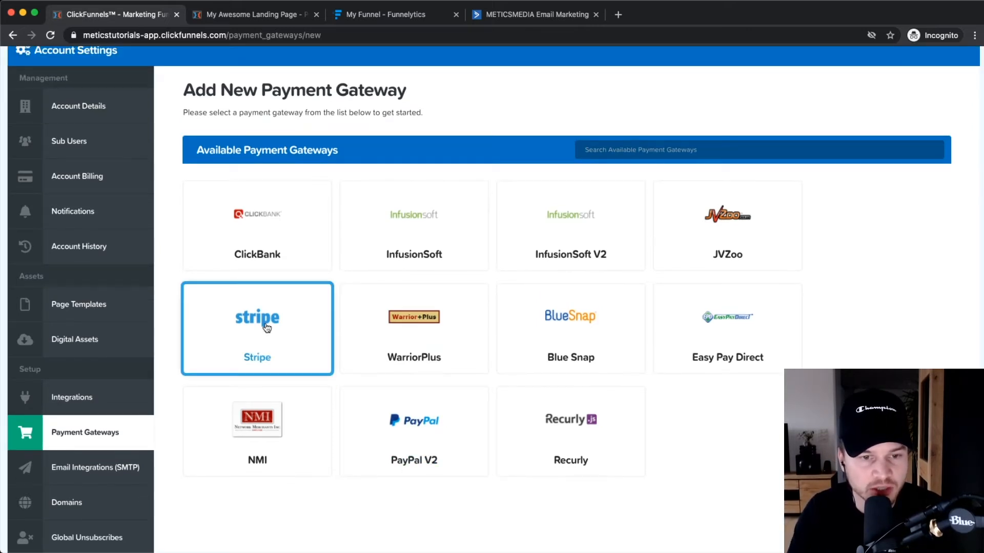
Choose the Stripe gateway and create a Stripe account entry named 'Stripe'
{"action": "left_click", "coordinate": [256, 326]}
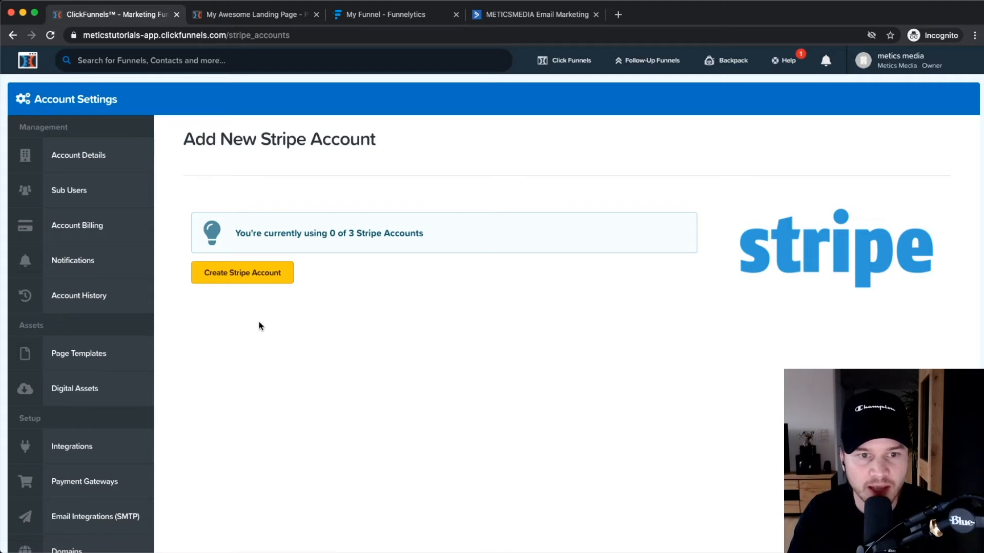
{"action": "left_click", "coordinate": [241, 272]}
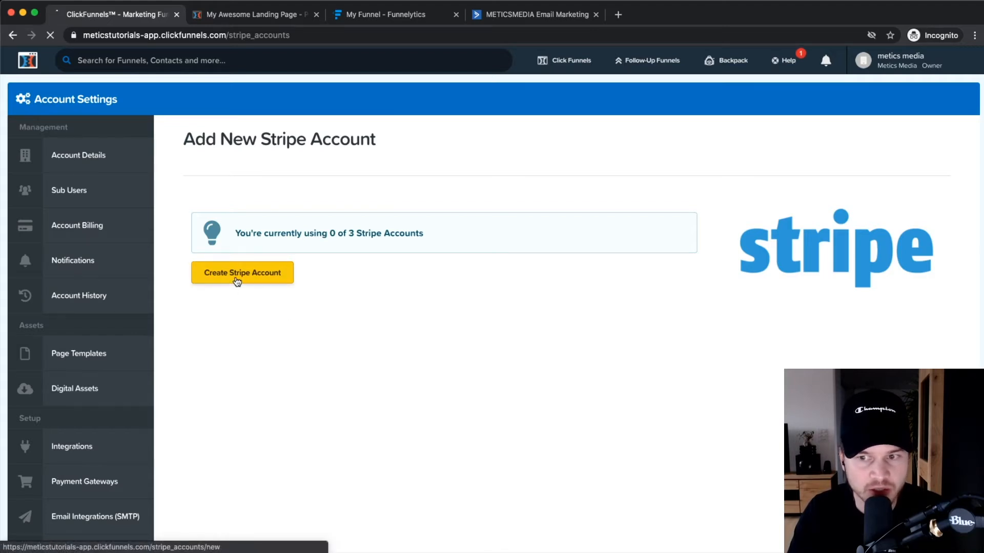
{"action": "left_click", "coordinate": [242, 272]}
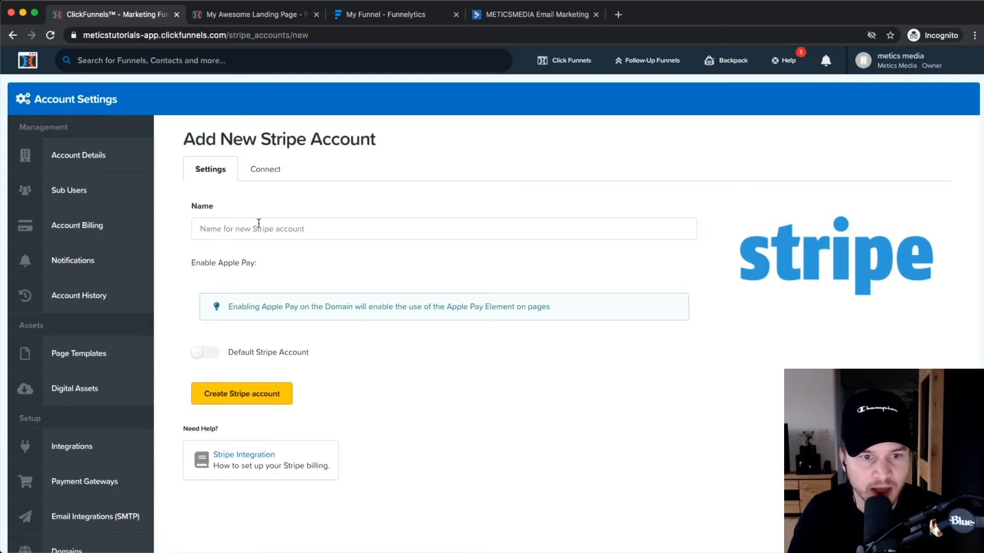
{"action": "type", "text": "Stre"}
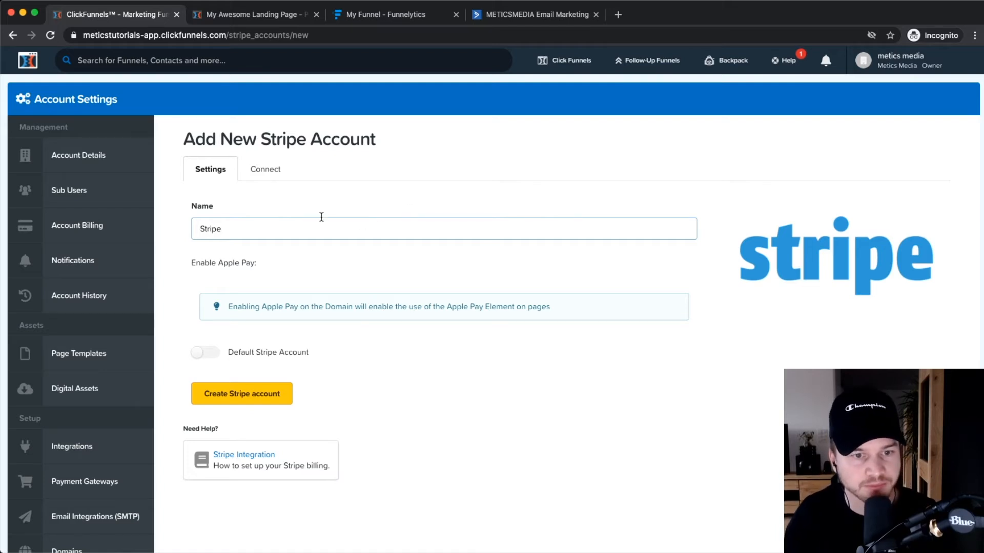
{"action": "scroll", "scroll_direction": "down", "scroll_amount": 3}
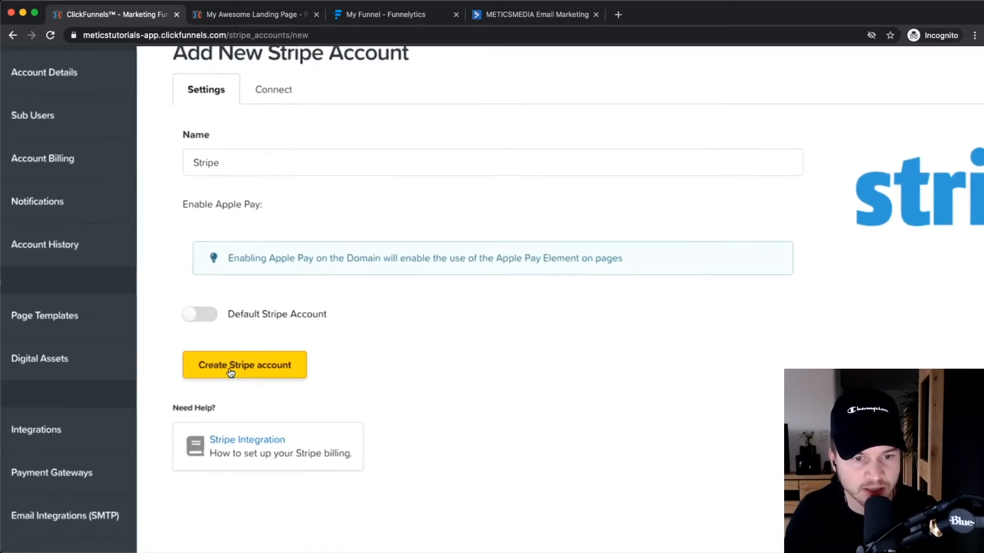
{"action": "left_click", "coordinate": [244, 364]}
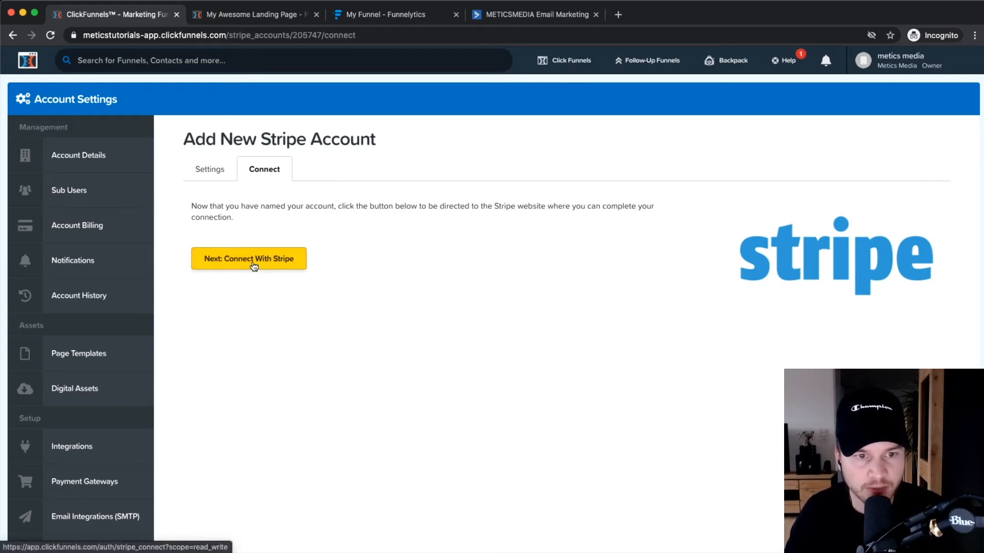
Continue from the Connect tab to Stripe's connect page for ClickFunnels
{"action": "left_click", "coordinate": [249, 258]}
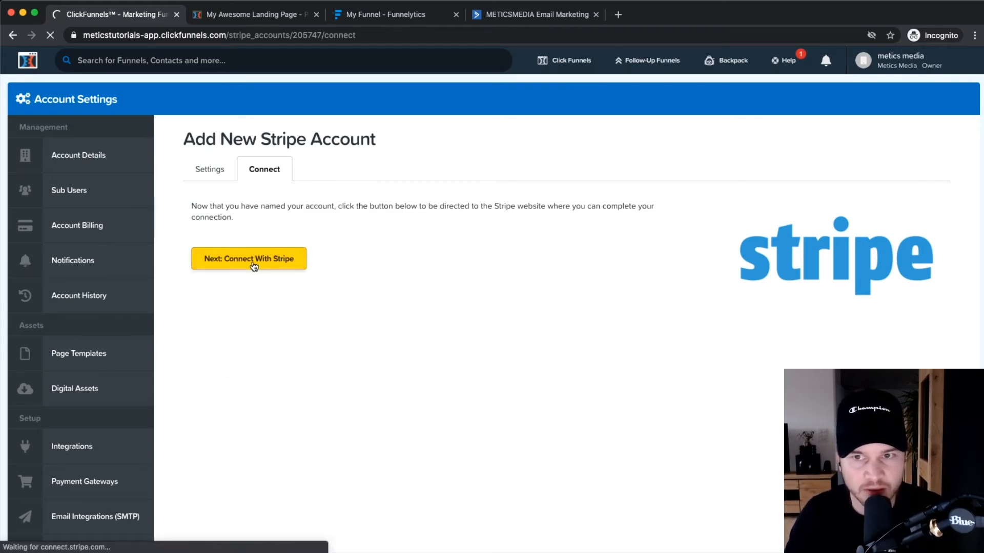
{"action": "left_click", "coordinate": [249, 259]}
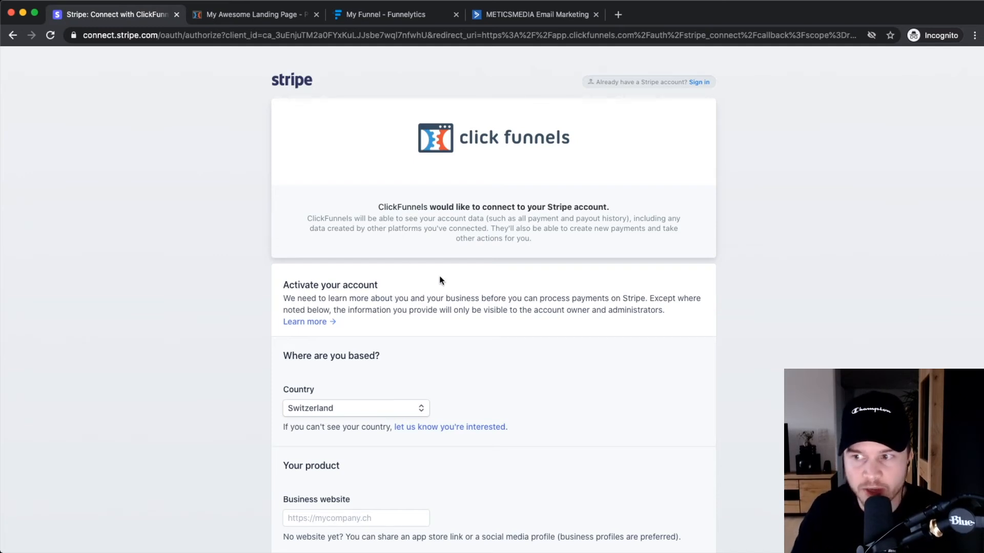
{"action": "scroll", "scroll_direction": "down", "scroll_amount": 3}
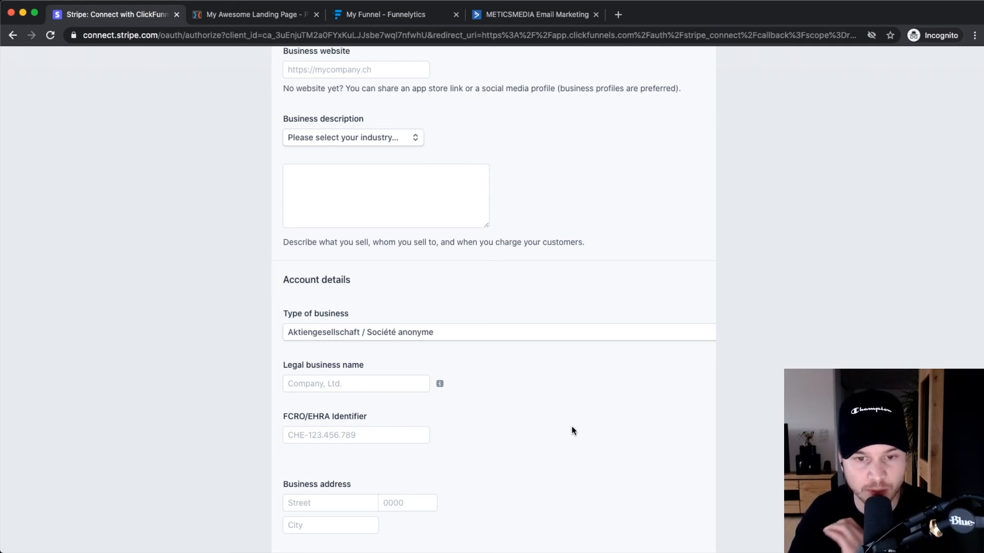
{"action": "scroll", "scroll_direction": "down", "scroll_amount": 3}
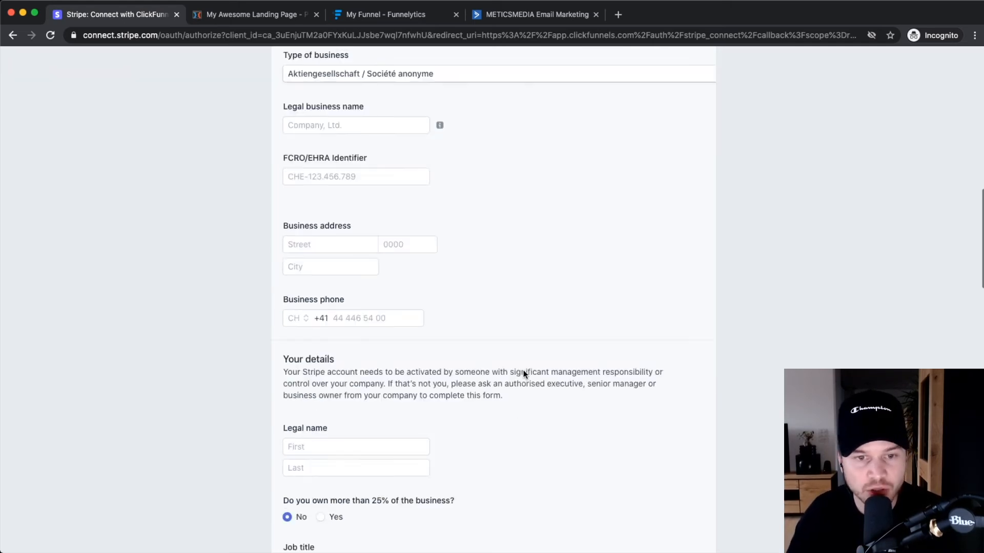
{"action": "scroll", "scroll_direction": "down", "scroll_amount": 3}
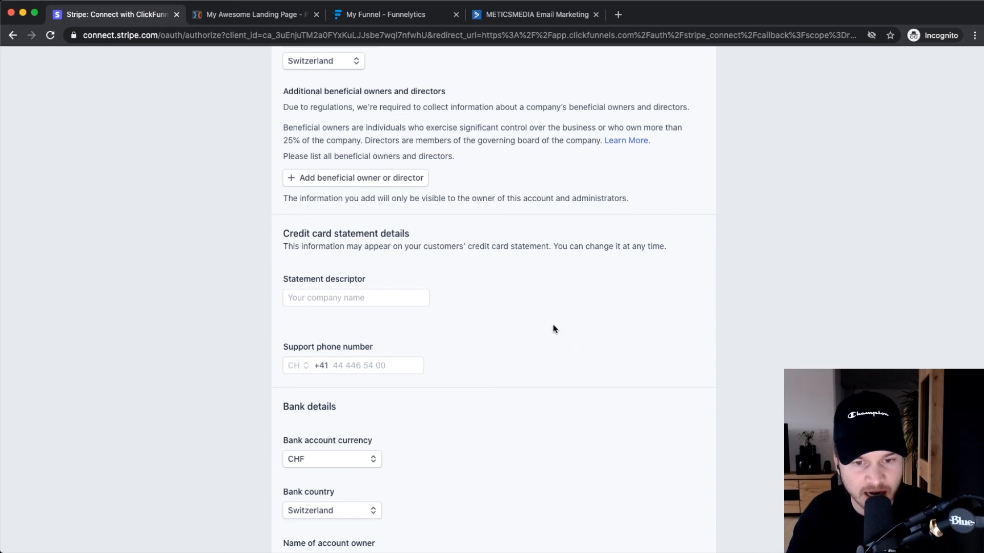
{"action": "scroll", "scroll_direction": "down", "scroll_amount": 3}
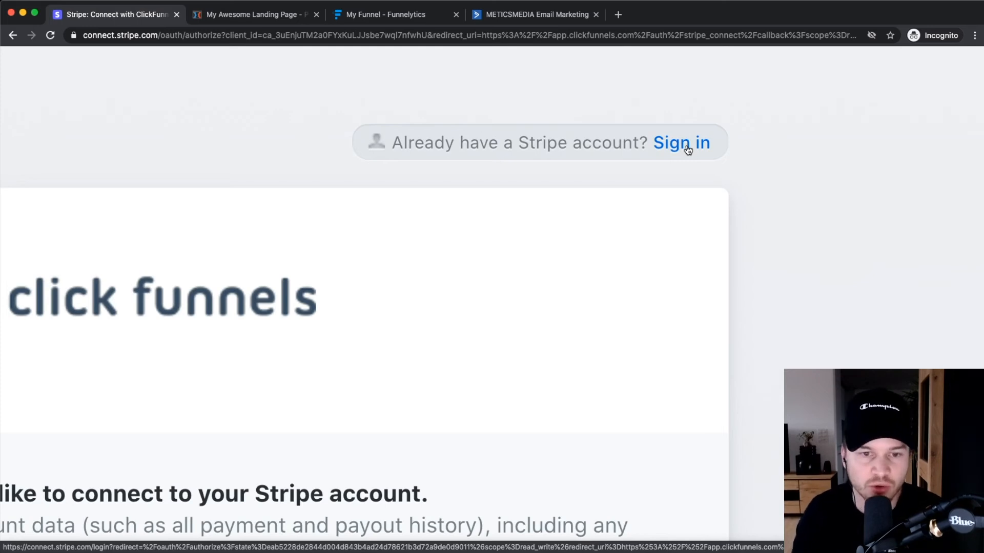
Sign in to the existing Stripe account and authorise ClickFunnels to connect to it
{"action": "left_click", "coordinate": [682, 142]}
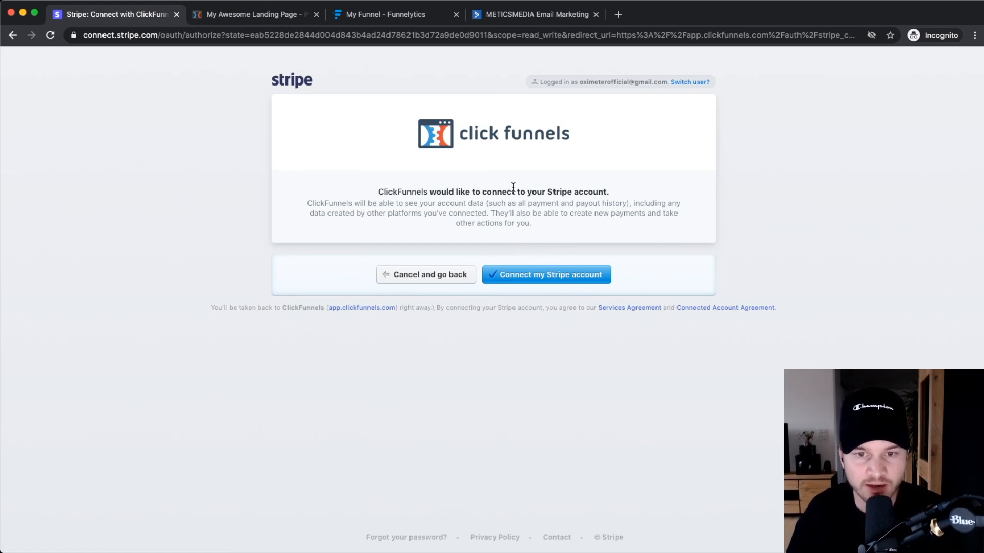
{"action": "left_click", "coordinate": [545, 274]}
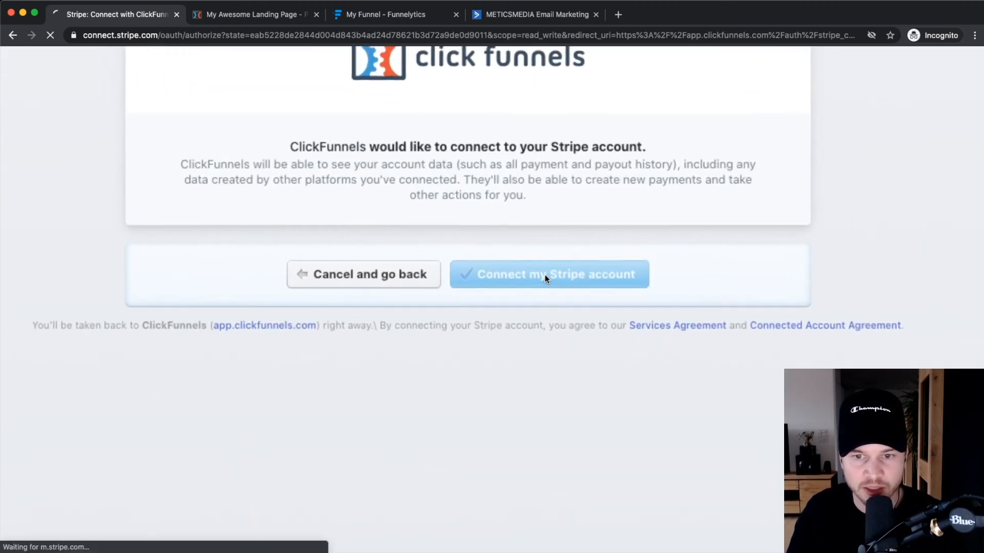
{"action": "left_click", "coordinate": [549, 274]}
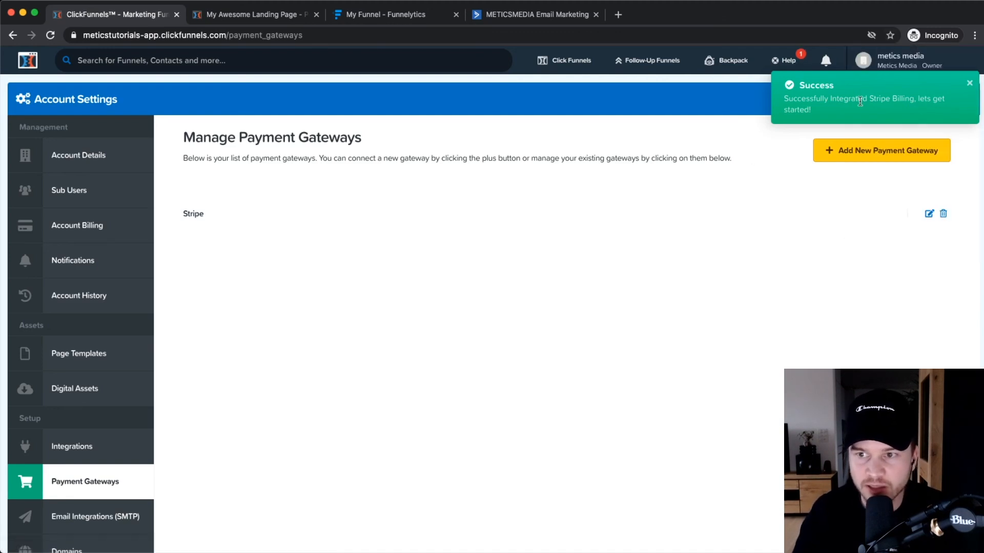
{"action": "mouse_move", "coordinate": [544, 261]}
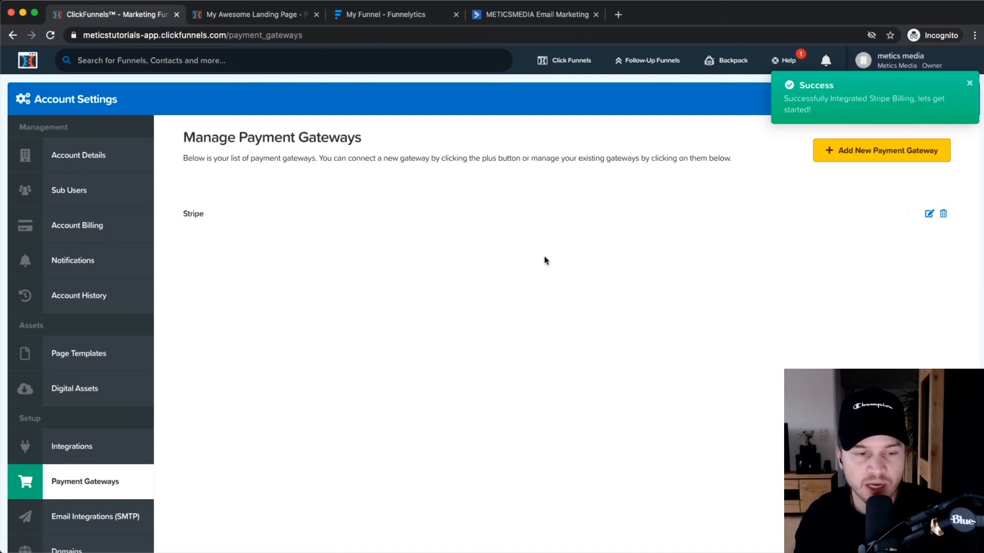